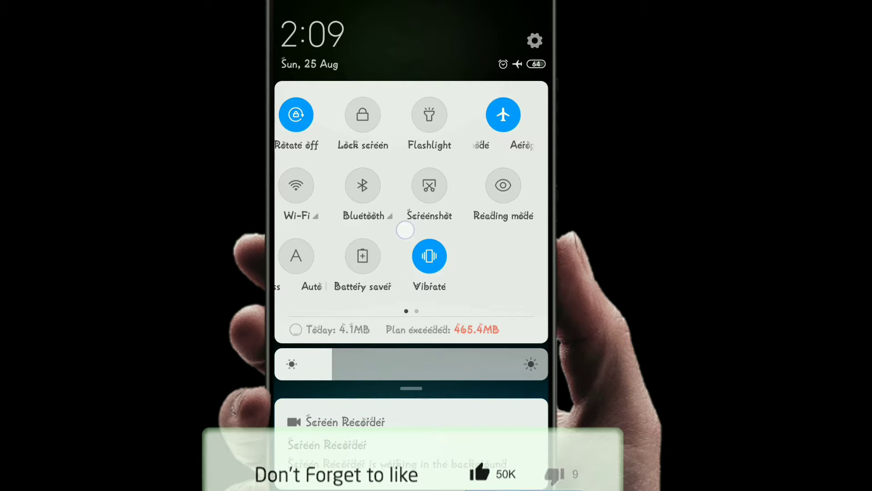
- Swipe away the quick settings shade to reveal the home screen with airplane mode on
scroll(left, 3)
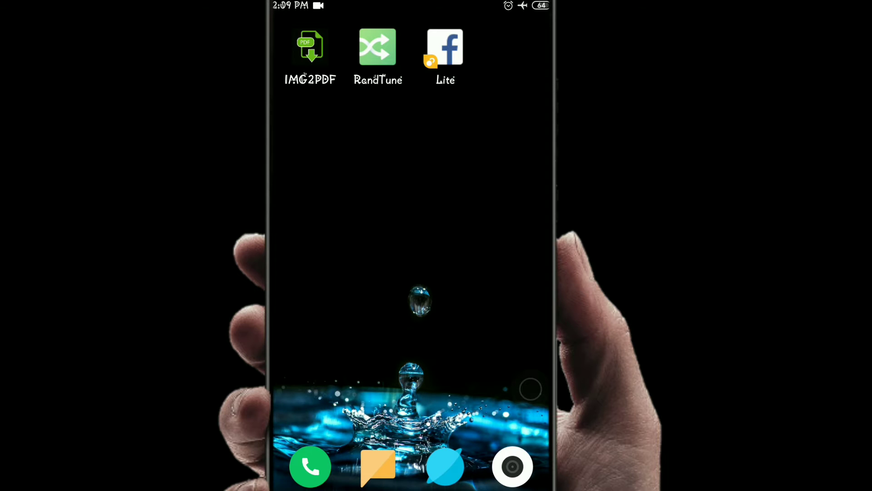
- Launch the Phone dialer and enter *#*#4636#*#* to reach Phone info
click(310, 466)
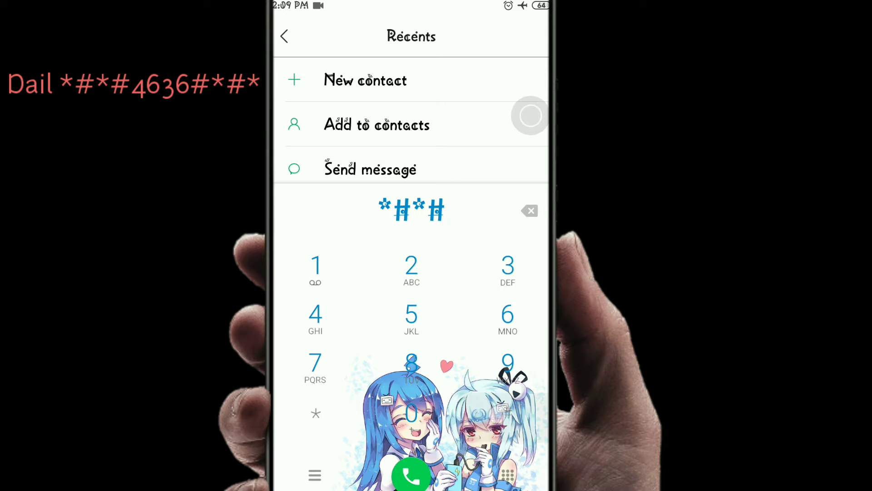
click(315, 319)
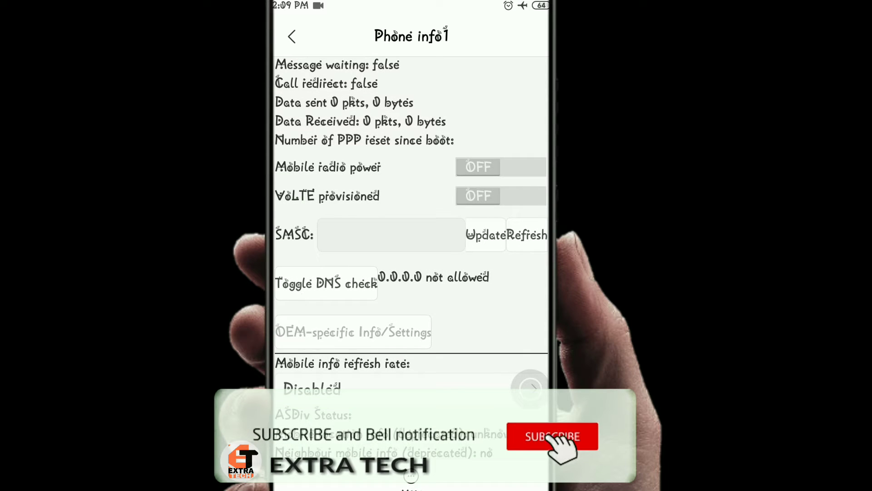
- Switch Mobile radio power ON and refresh the SMSC number twice
click(523, 166)
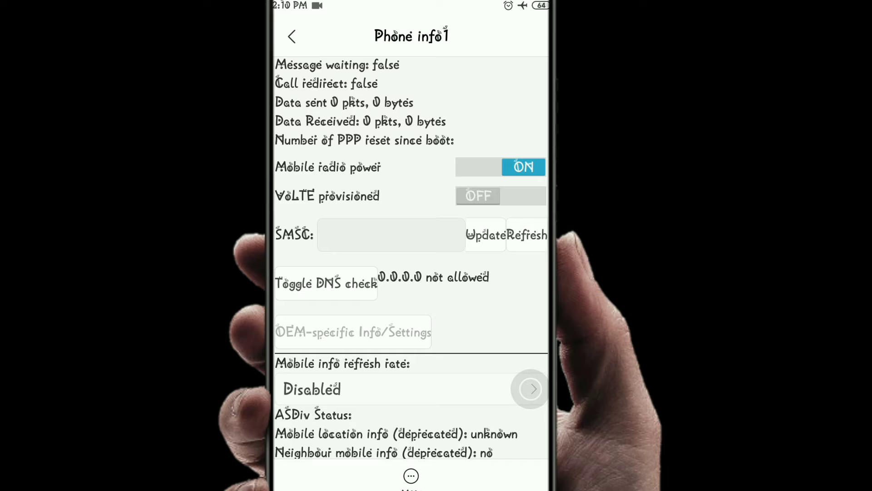
click(525, 235)
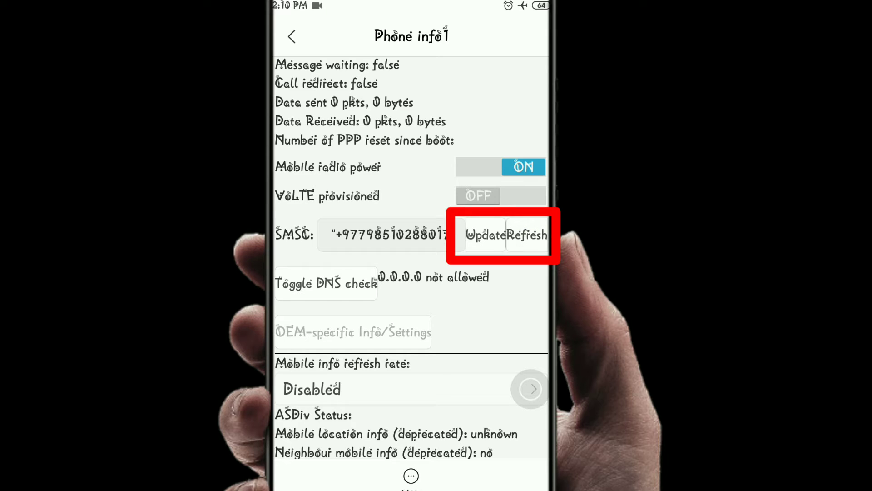
click(485, 235)
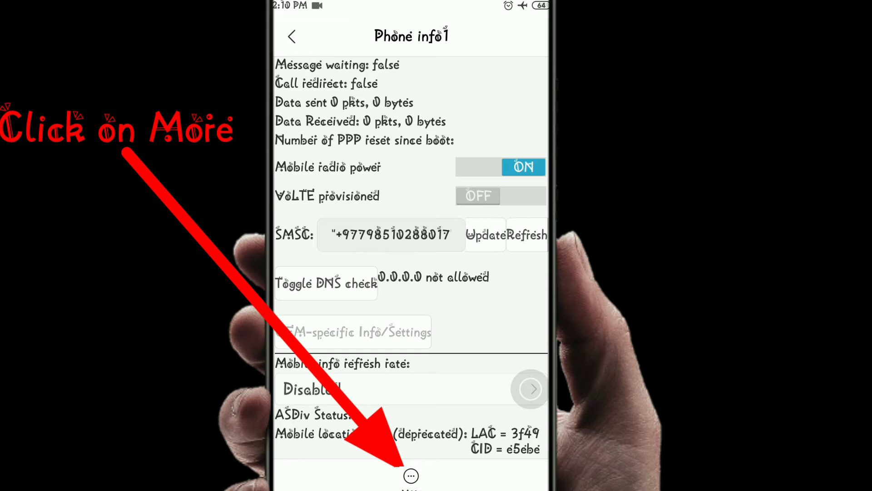
- Open the More (⋯) menu listing SIM address book, PDP list and enable data connection
click(410, 476)
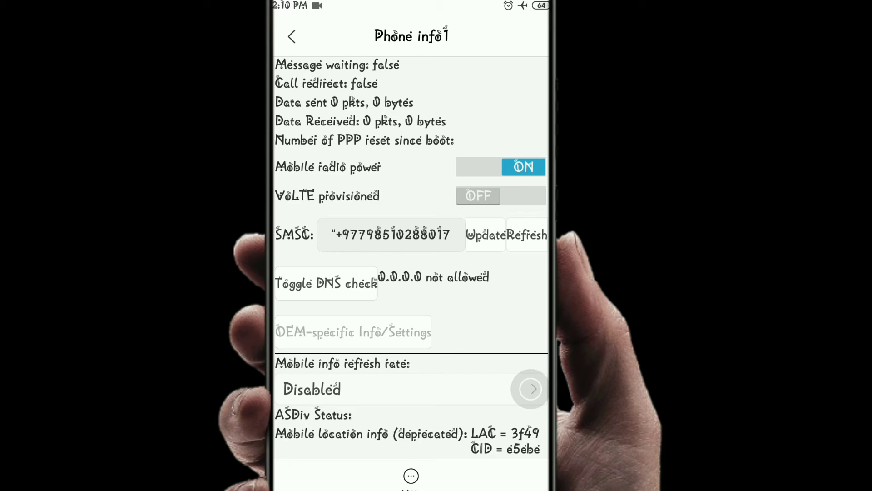
click(411, 476)
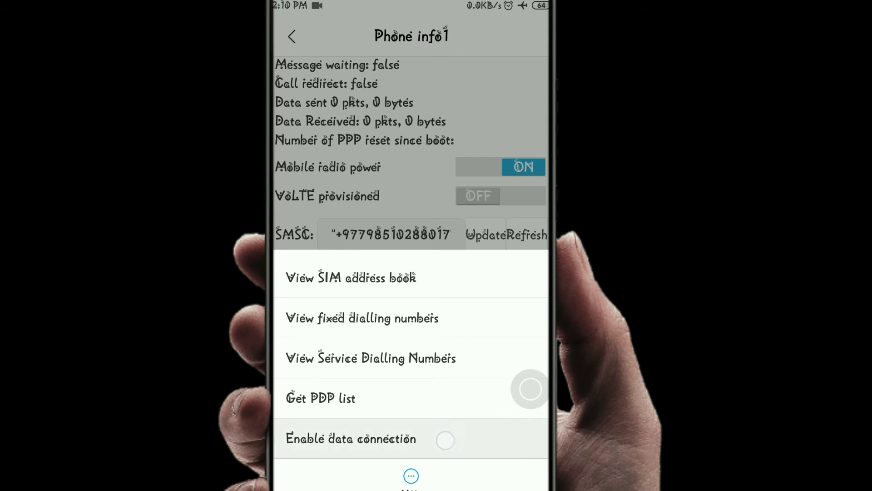